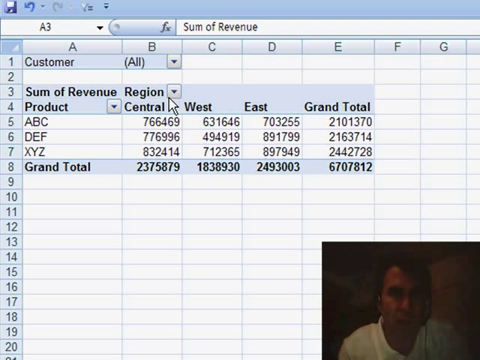
mouse_move(58, 122)
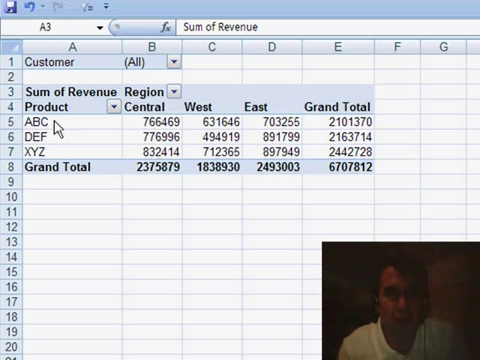
mouse_move(60, 154)
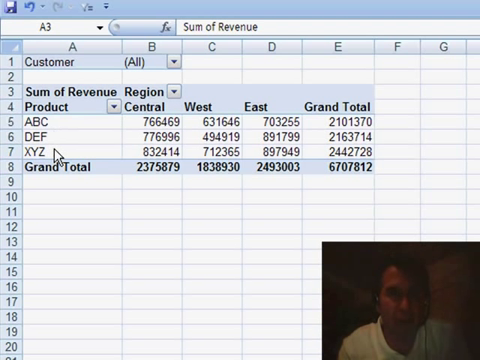
mouse_move(62, 124)
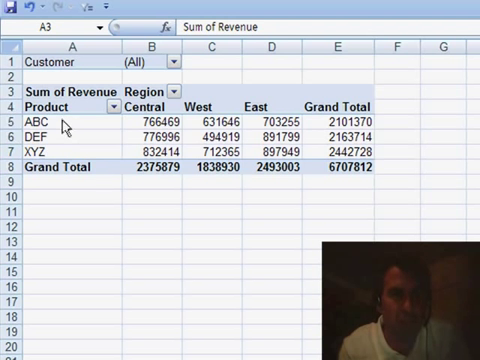
Sort the Product rows descending by Sum of Revenue so XYZ, DEF, ABC appear in that order.
left_click(56, 114)
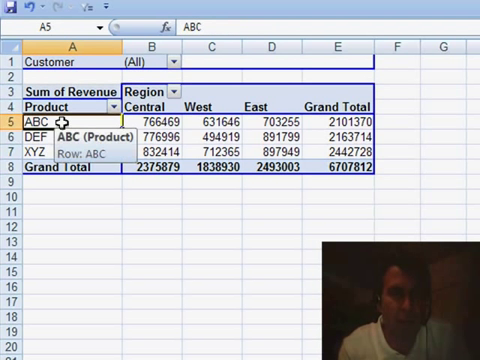
right_click(62, 118)
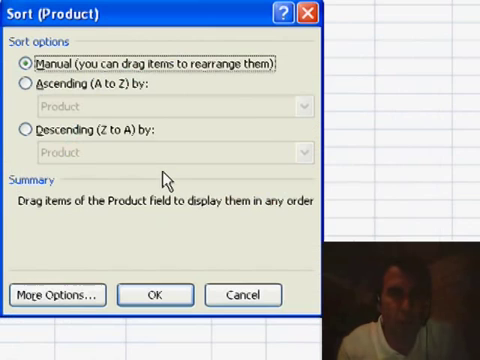
left_click(20, 132)
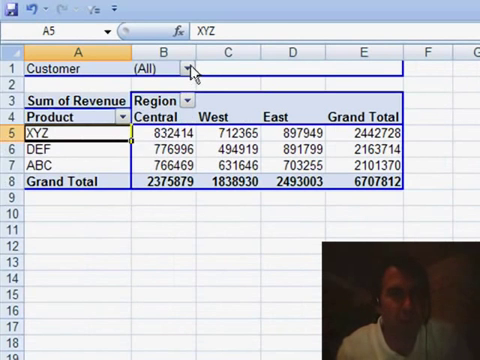
left_click(184, 70)
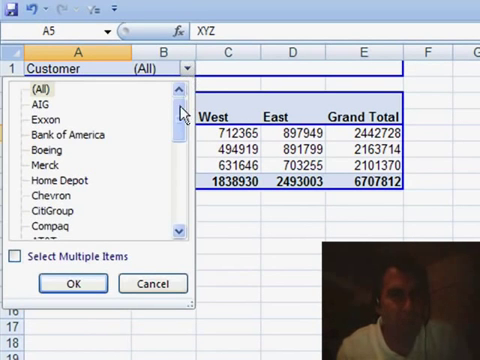
scroll("down", 3)
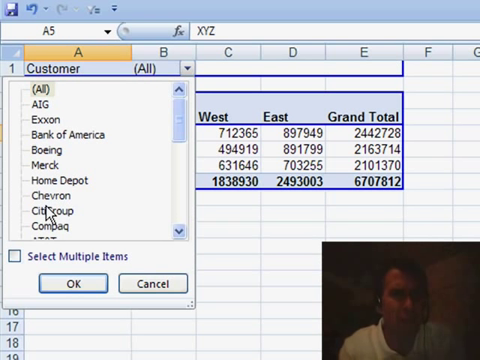
scroll("down", 3)
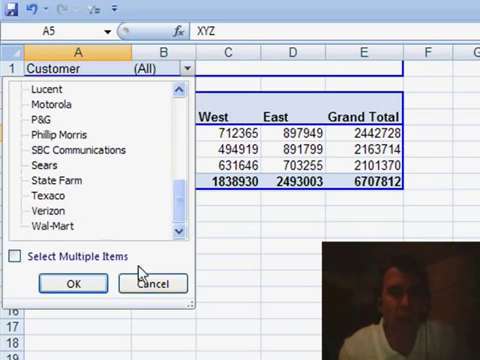
left_click(72, 284)
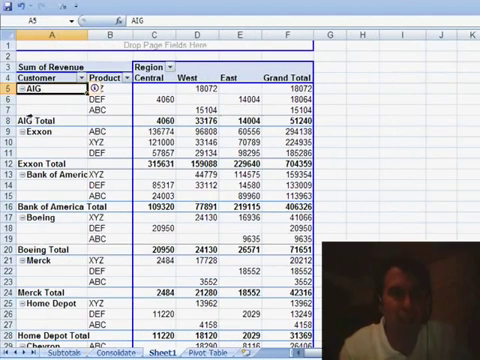
Sort the customer rows A to Z via the right-click sort options.
right_click(48, 88)
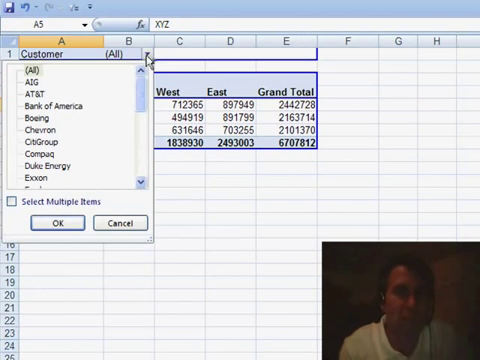
mouse_move(132, 112)
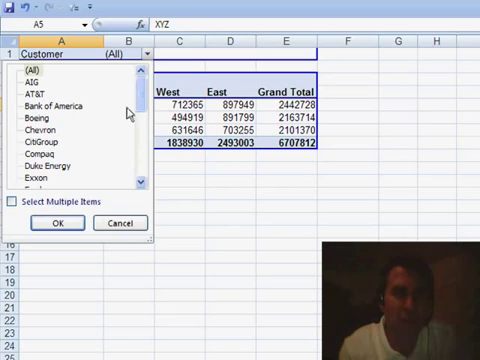
Close the Customer filter list before moving Customer into Row Labels.
left_click(56, 222)
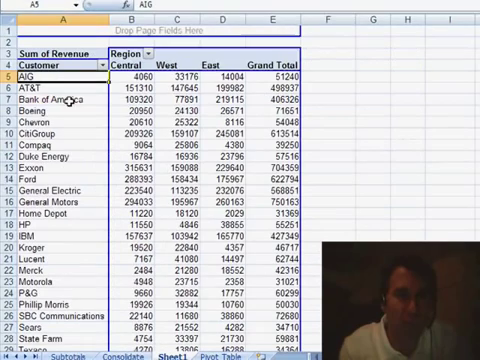
Reposition a customer row into the custom order and close the Customer filter list.
left_click(48, 132)
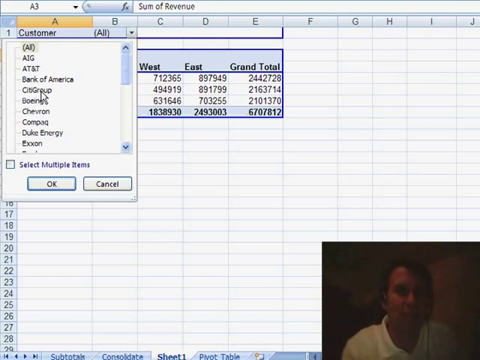
left_click(32, 184)
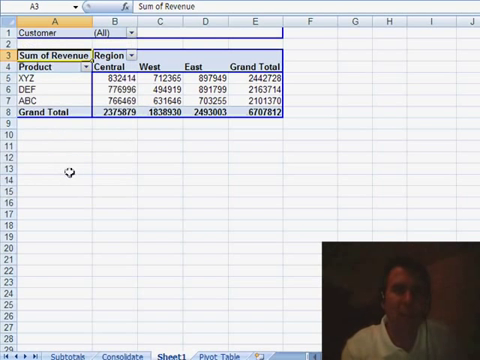